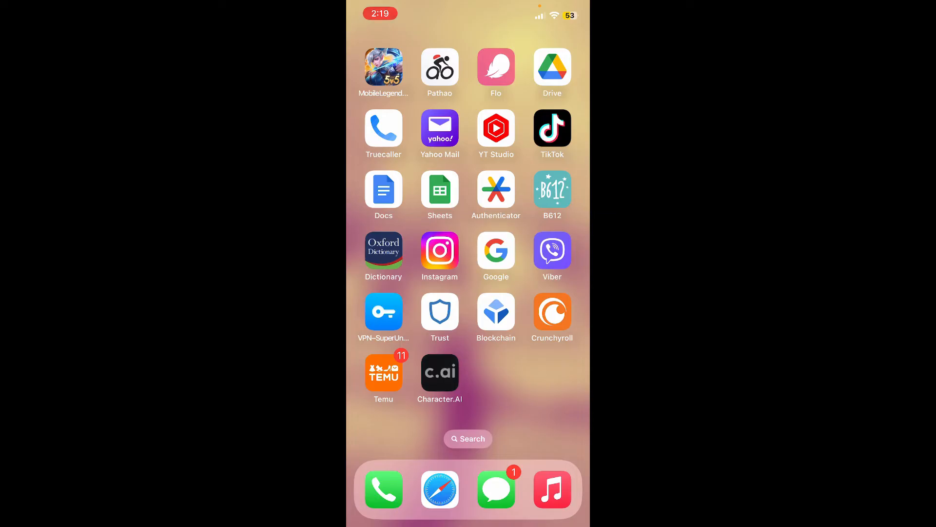
- Launch Character.AI from the home screen to its recent chats list
click(439, 372)
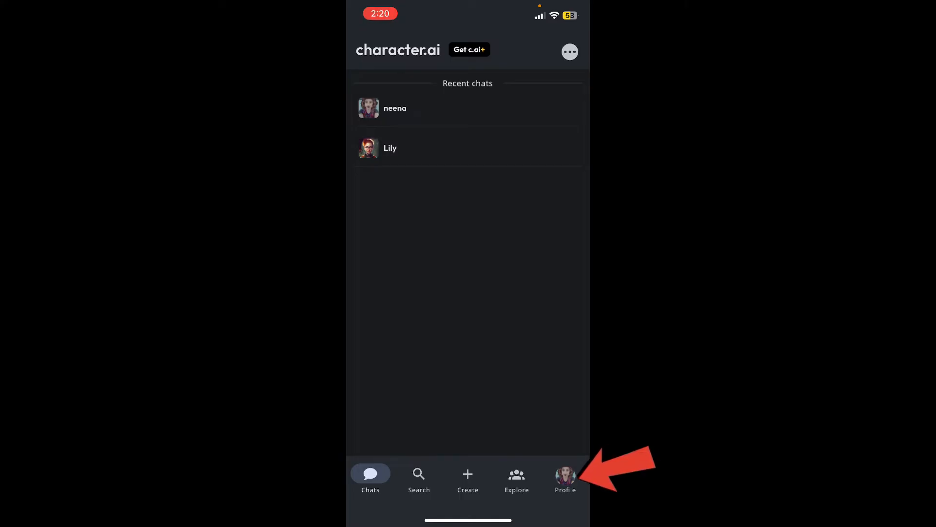
- Go to your own profile page showing stats and public characters
click(566, 475)
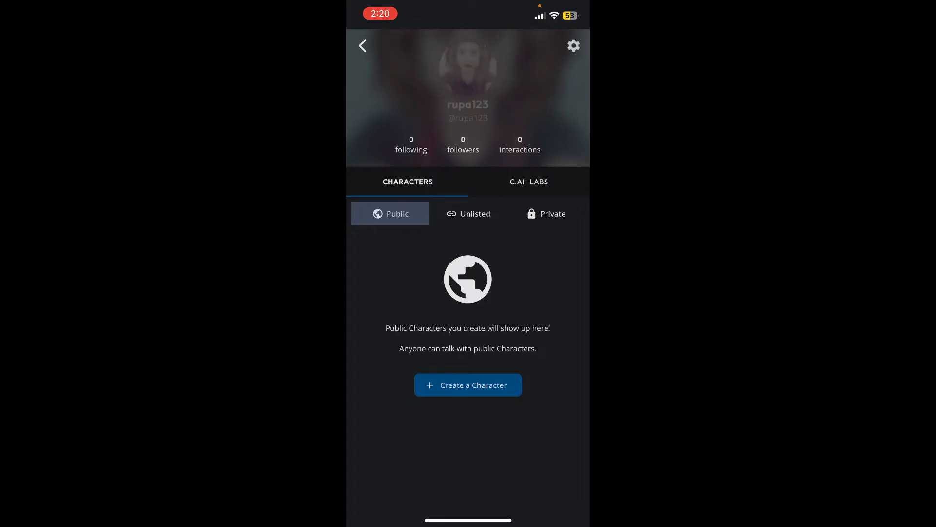
- Save the account profile with its new photo from the settings page
click(574, 45)
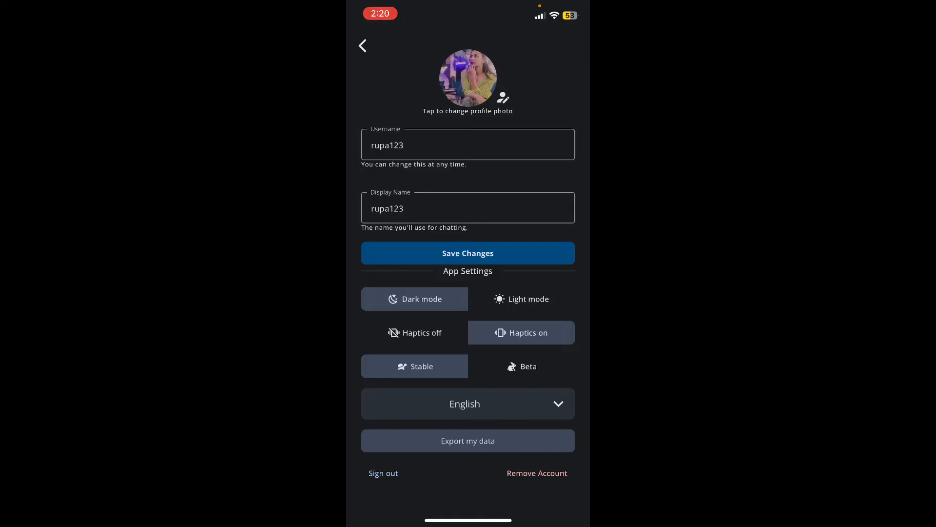
click(468, 254)
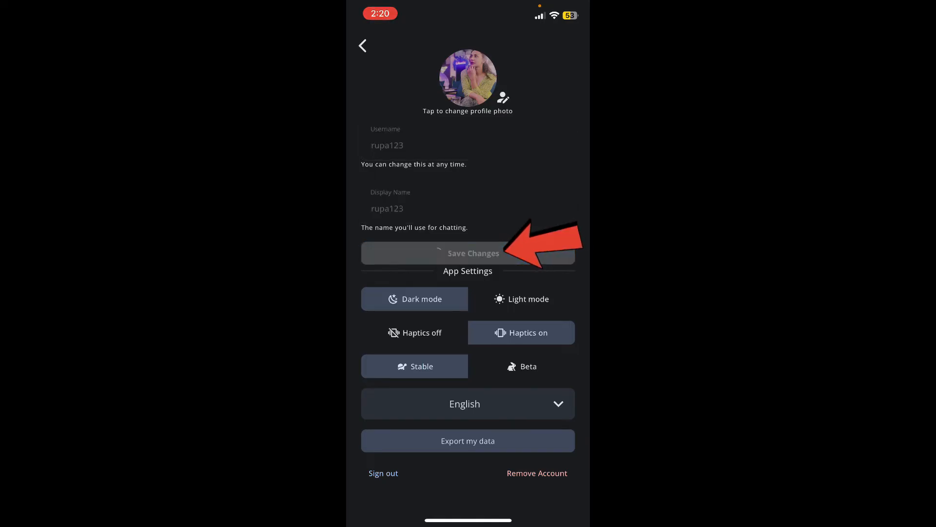